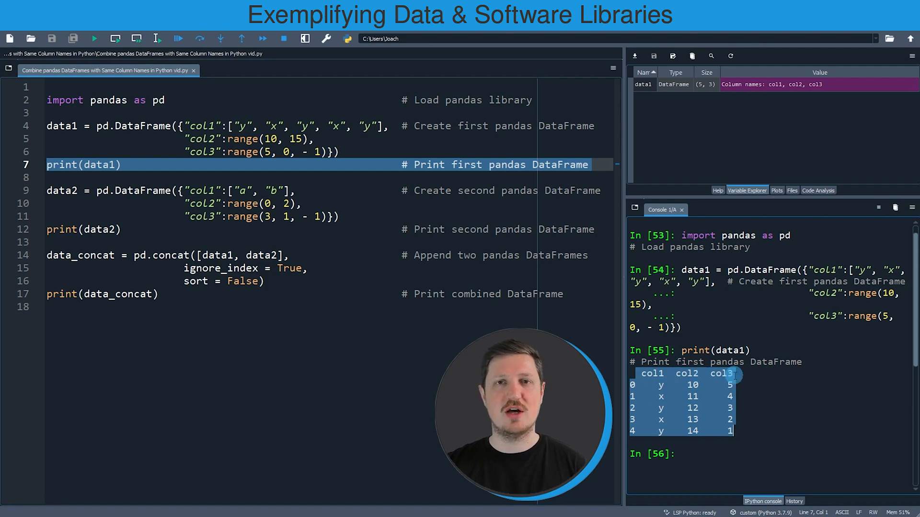
# Step: Run the selected data2 lines to create the two-row DataFrame (rows a, b) and print it
pyautogui.click(177, 216)
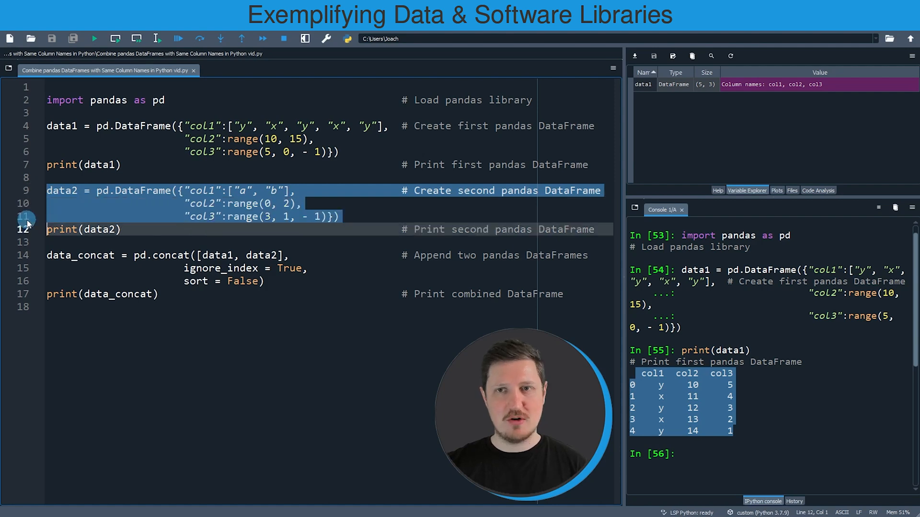
pyautogui.click(136, 39)
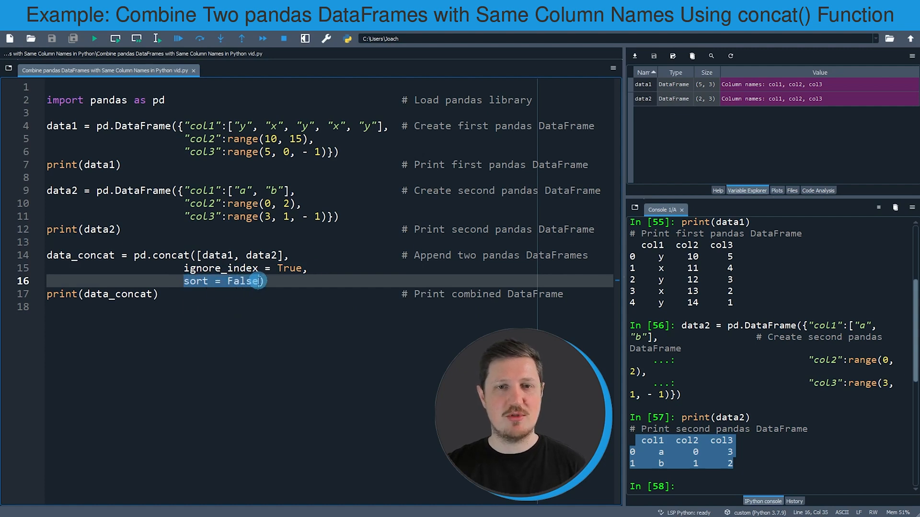
pyautogui.click(141, 268)
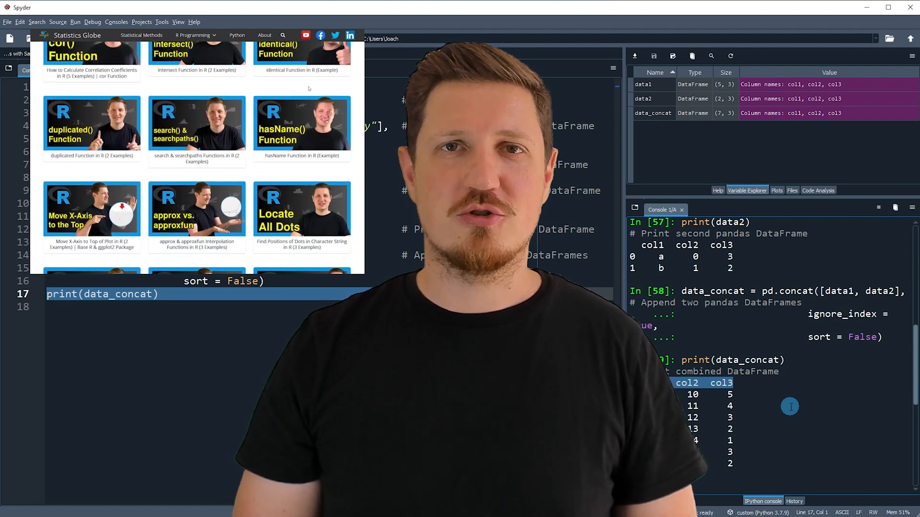
# Step: Go to Graphics in R under the R Programming menu and scroll down the gallery
pyautogui.click(194, 35)
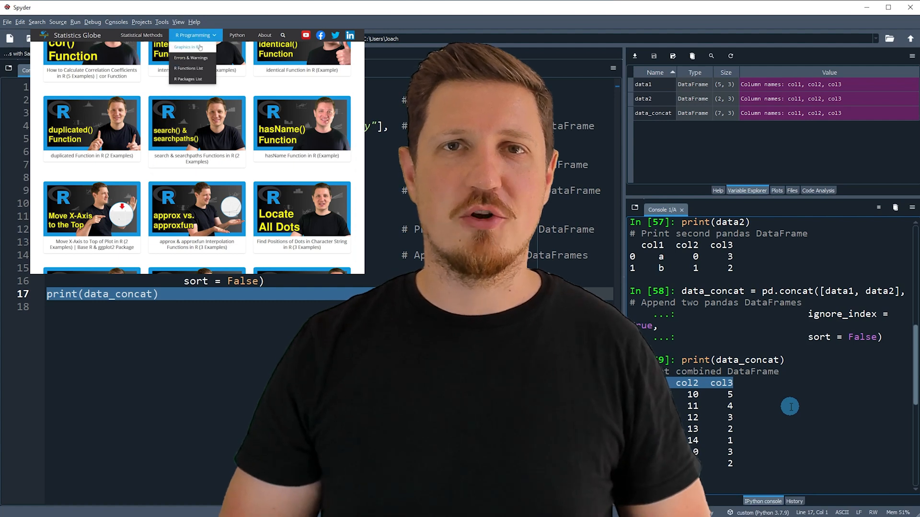
pyautogui.click(188, 47)
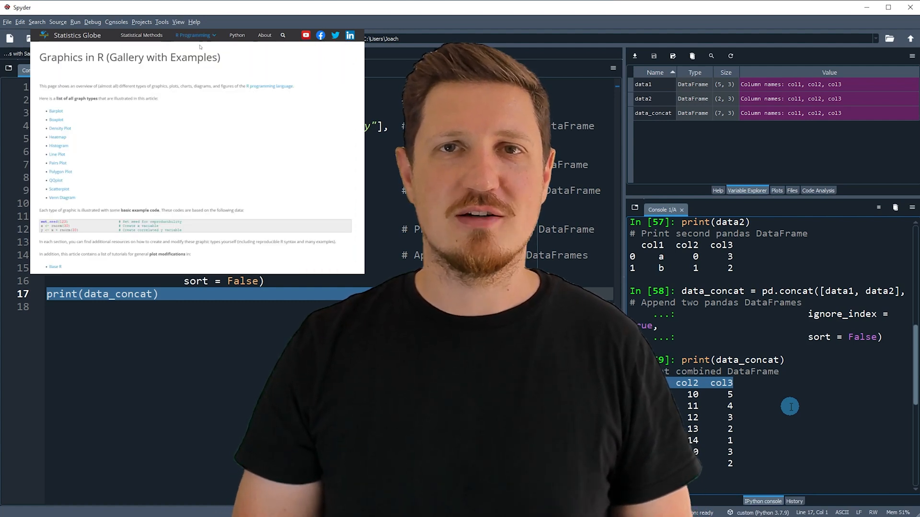
pyautogui.scroll(-3)
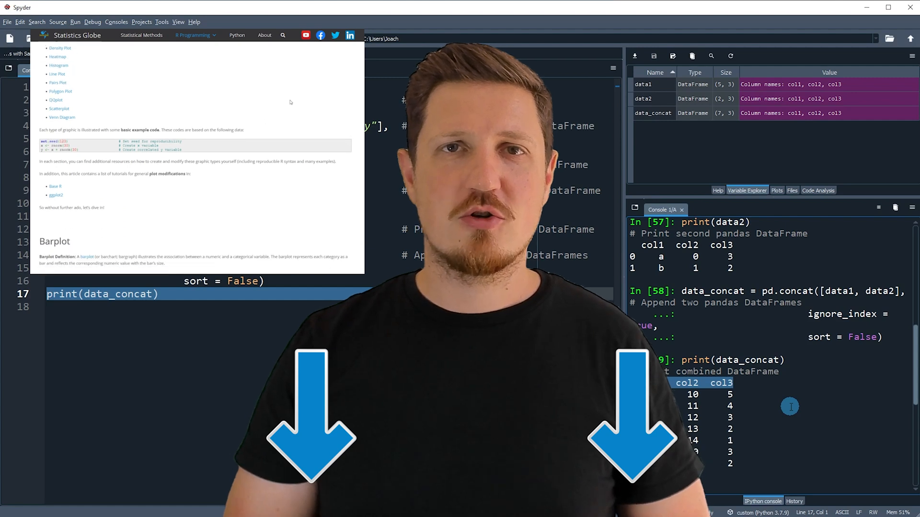
pyautogui.scroll(-3)
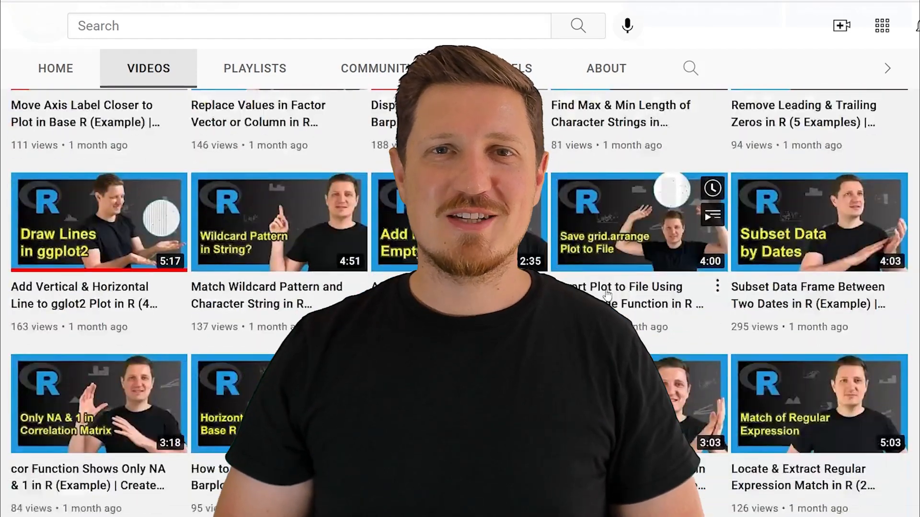
pyautogui.scroll(-3)
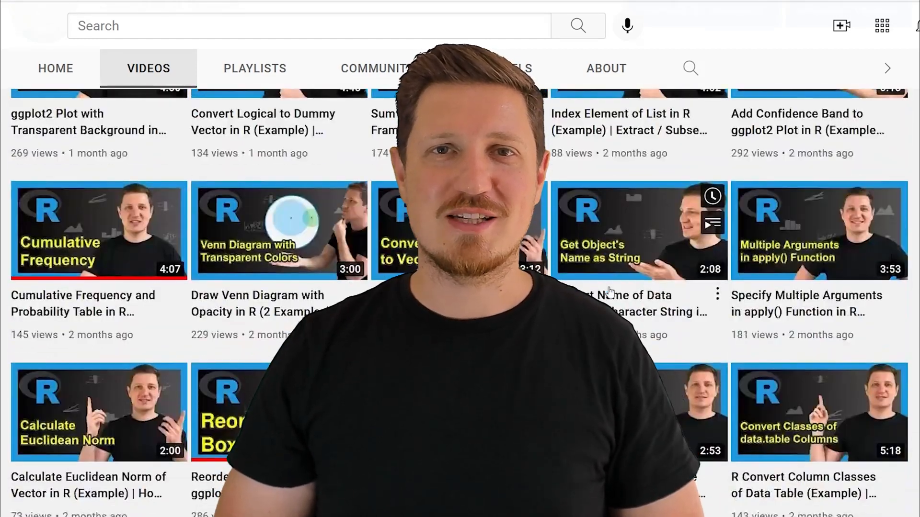